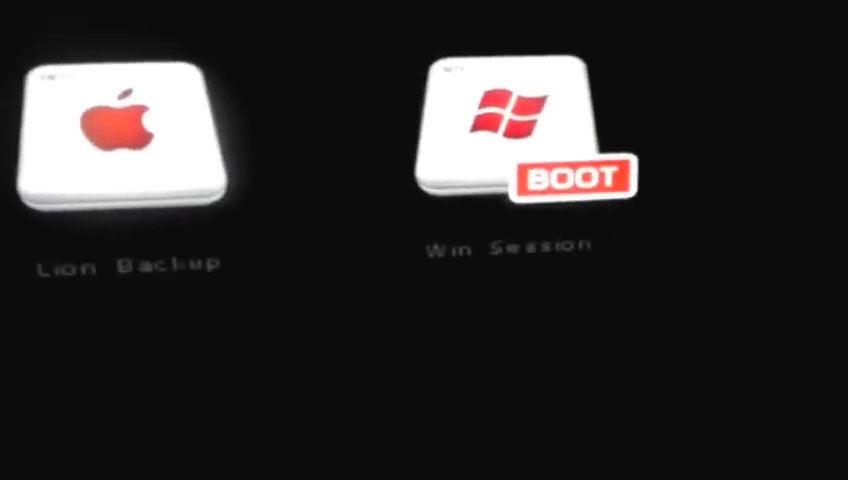
Pick a boot drive, such as Lion Backup, from the Chimera boot menu
click(127, 130)
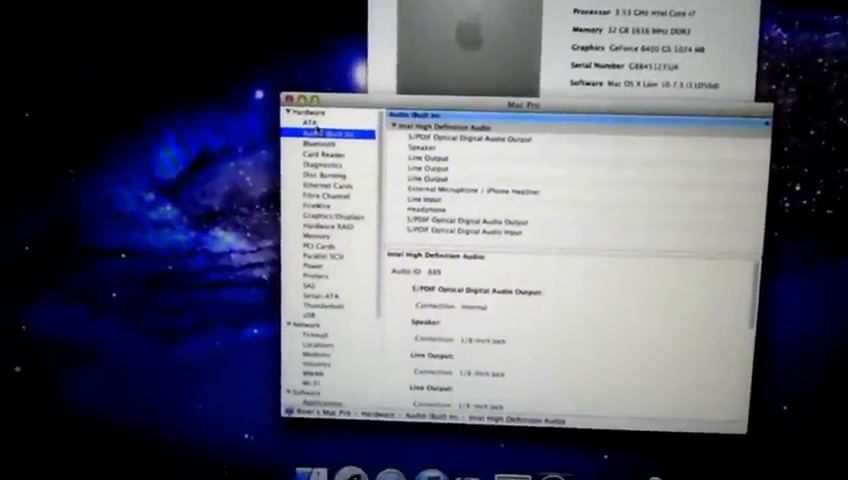
Review the Disc Burning, Ethernet Cards, Fibre Channel and Hardware RAID reports
click(318, 192)
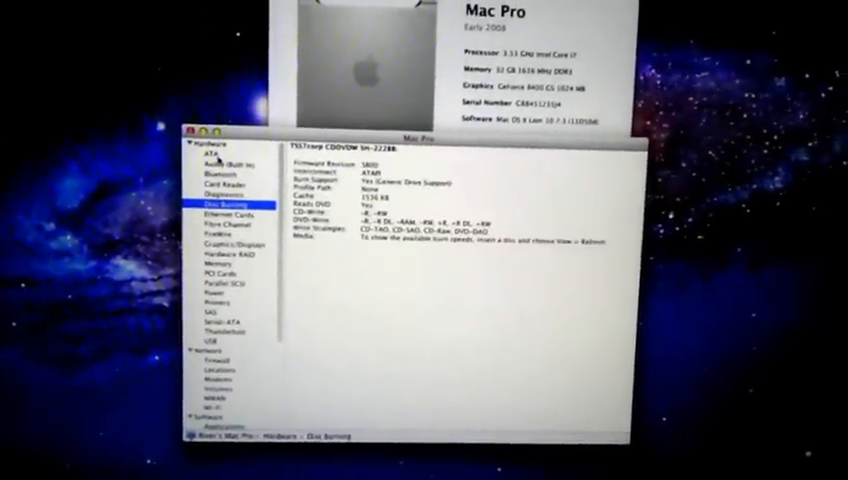
click(228, 214)
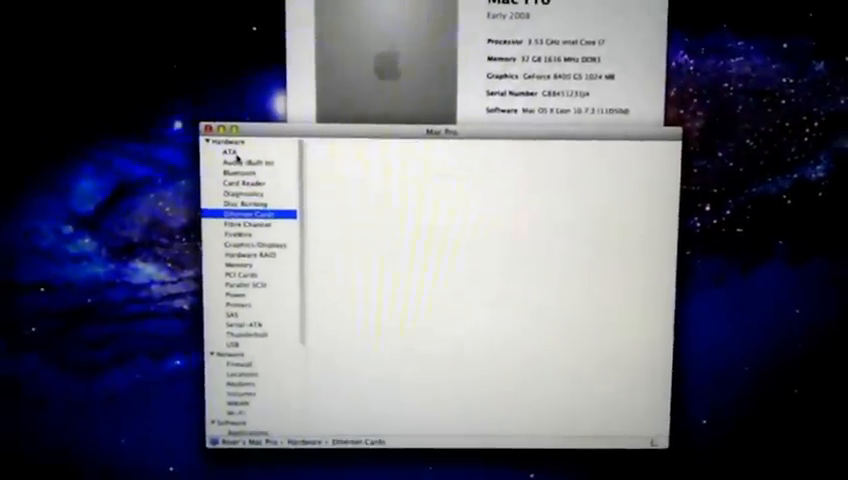
click(247, 215)
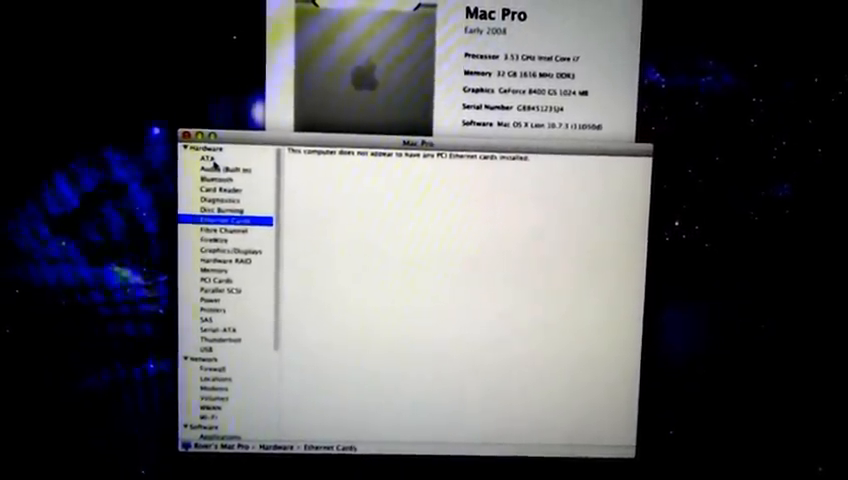
click(225, 231)
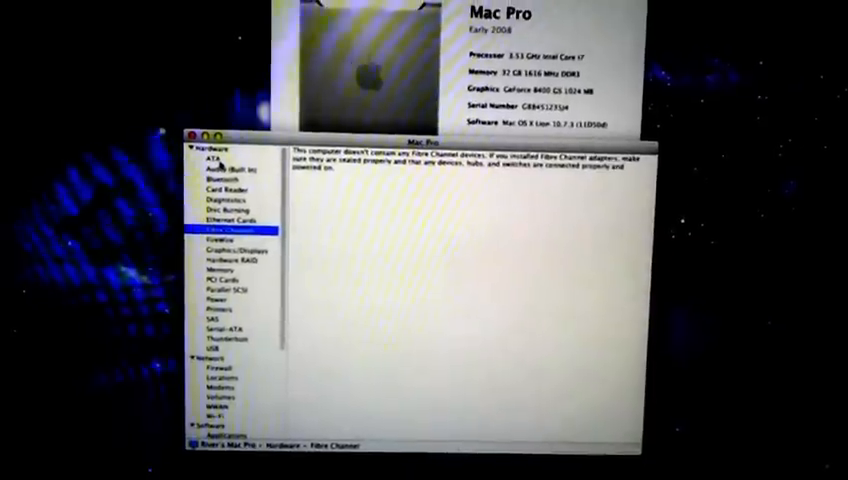
click(213, 237)
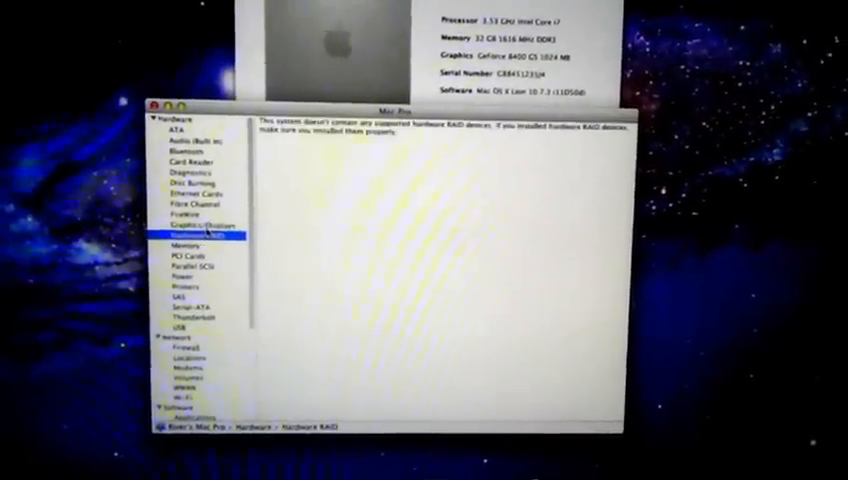
Review the PCI Cards (GeForce 8400 GS), Serial-ATA, Thunderbolt and USB reports
click(186, 248)
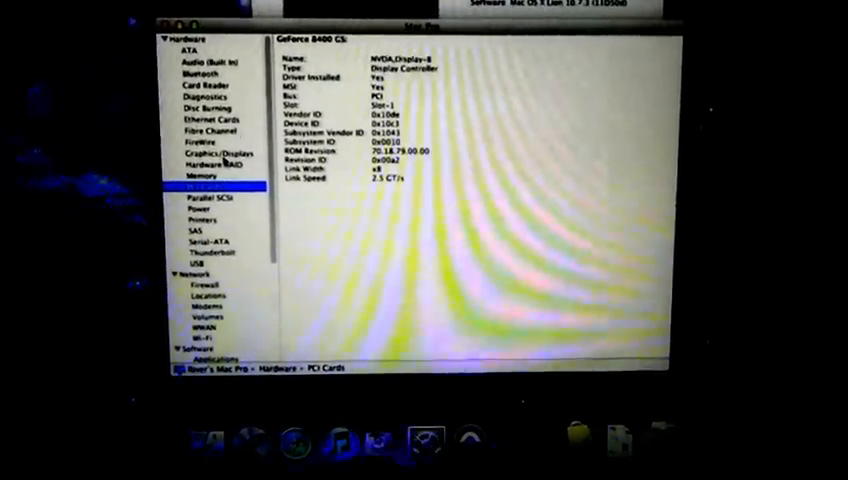
click(200, 265)
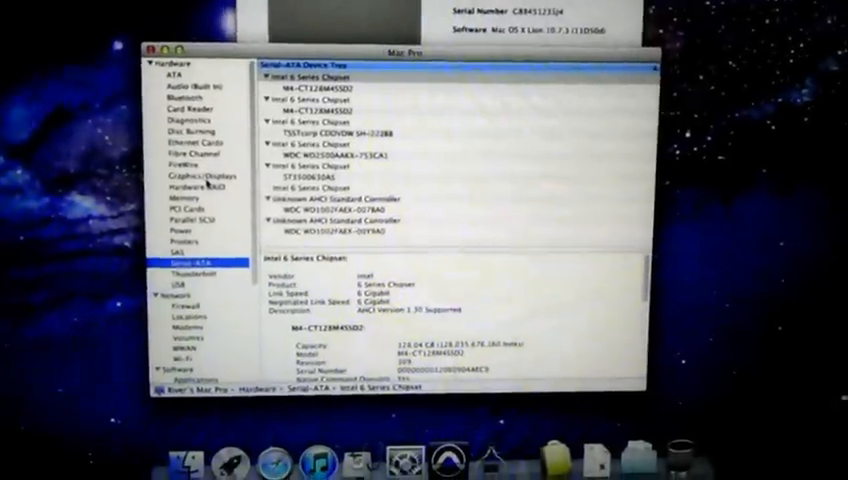
click(166, 284)
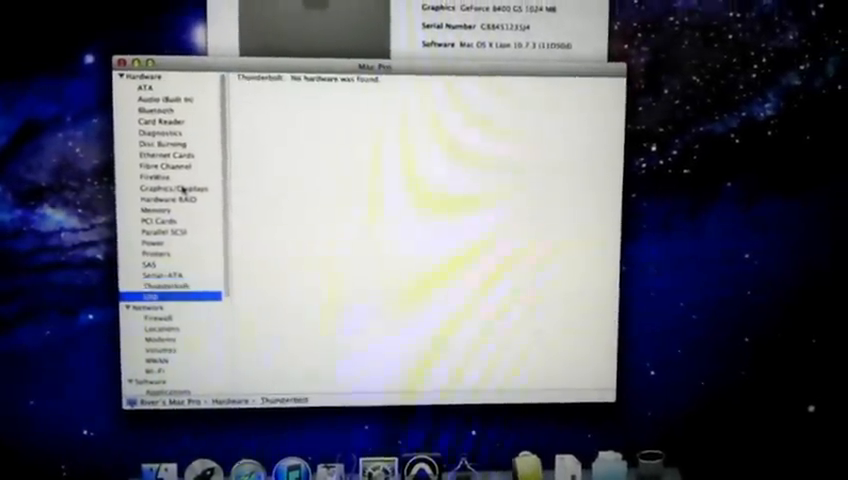
click(160, 294)
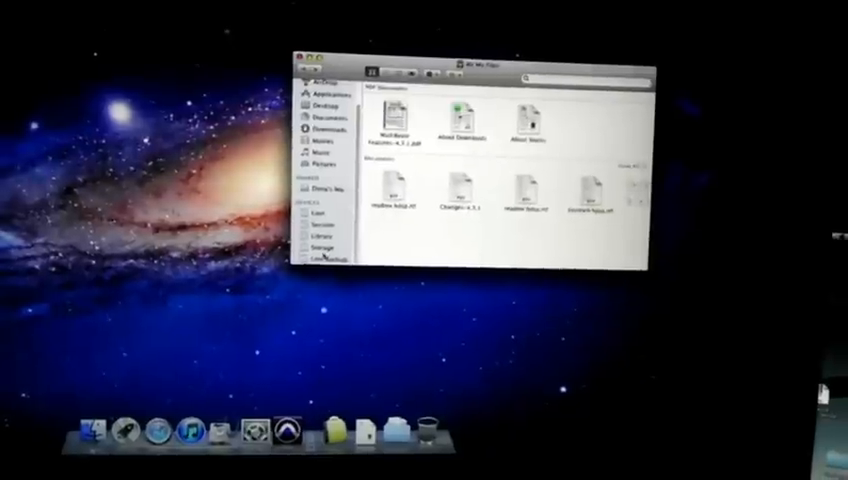
Browse the Session and Library drives from the Finder sidebar
right_click(317, 245)
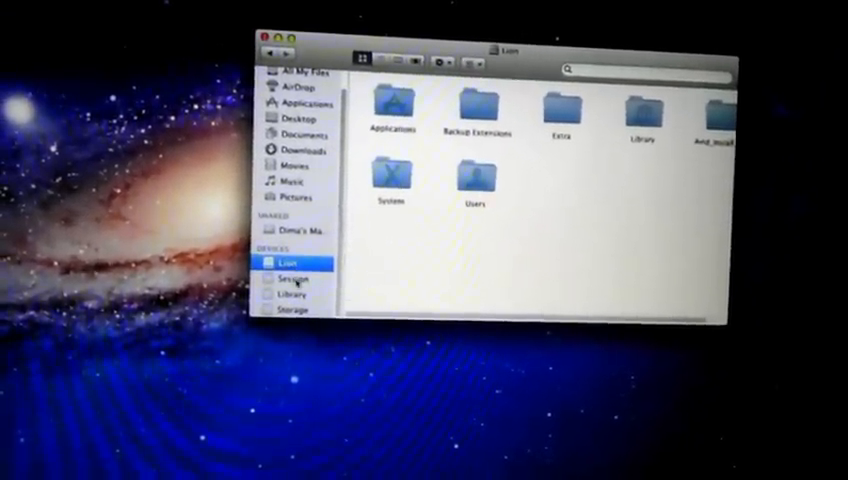
click(293, 278)
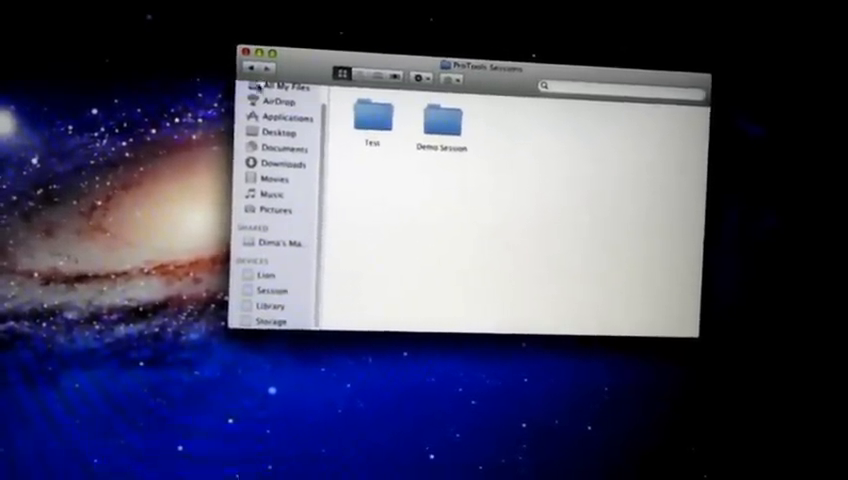
click(240, 306)
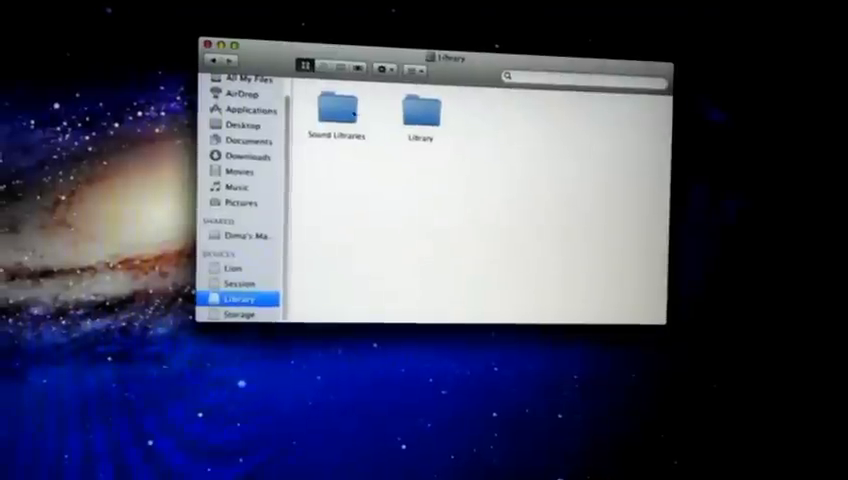
Open the Sound Libraries and Avid folders on the Library drive
double_click(338, 110)
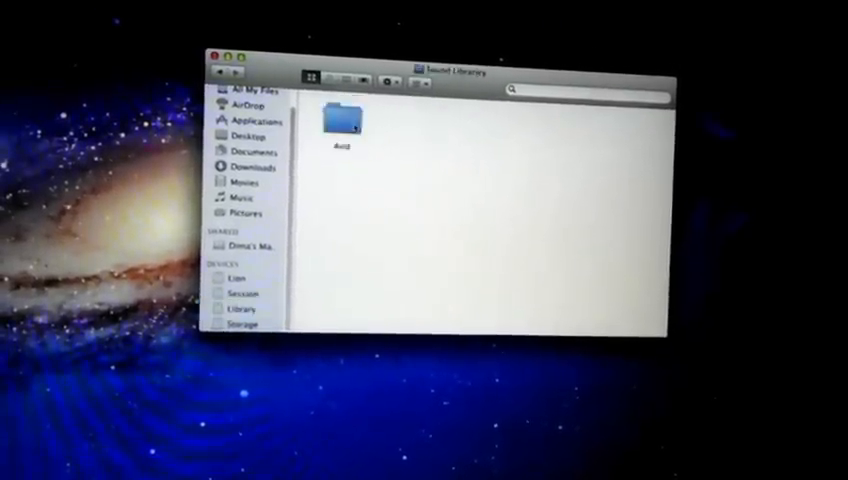
double_click(342, 118)
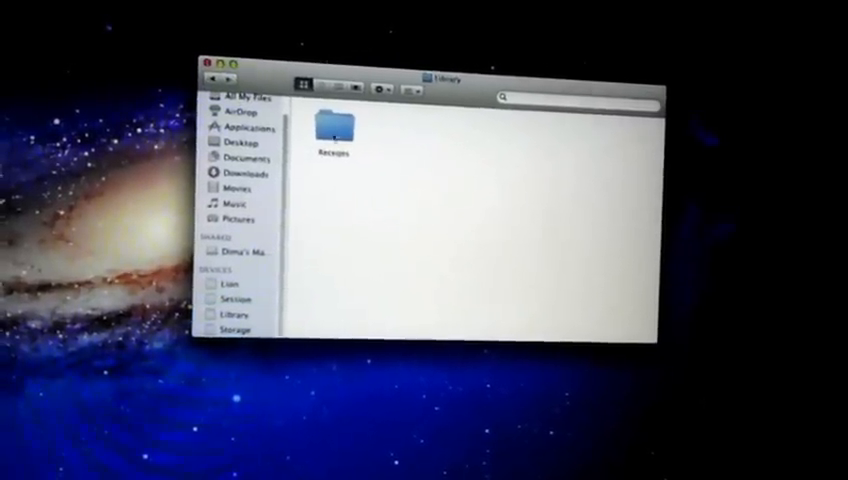
double_click(333, 125)
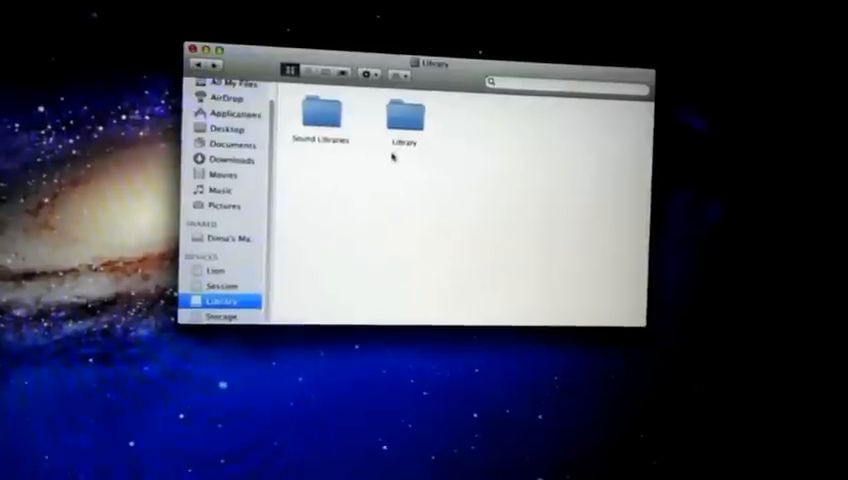
double_click(320, 113)
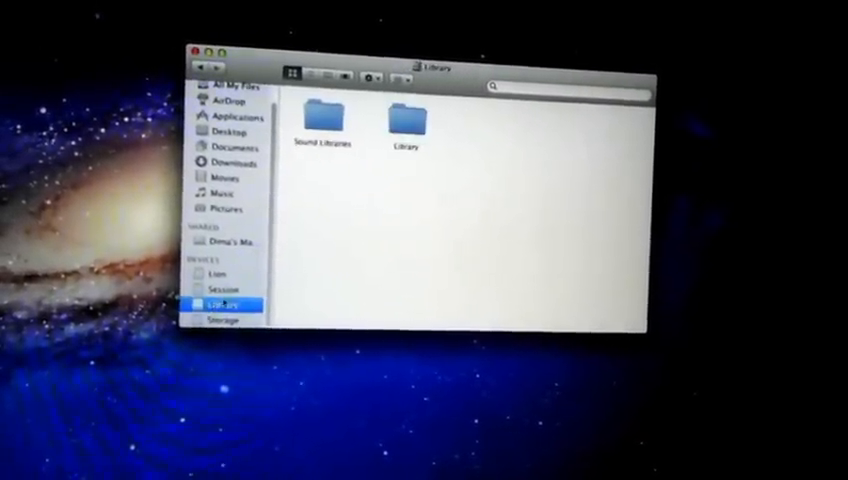
click(224, 304)
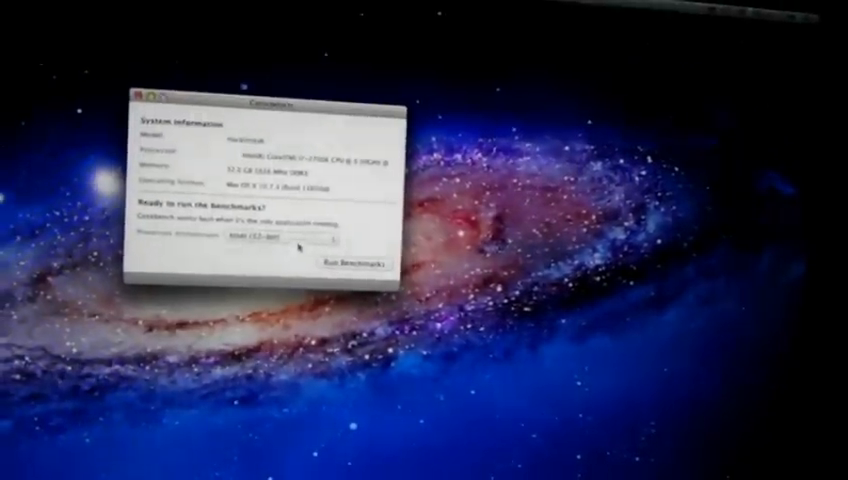
Choose the processor architecture in Geekbench to benchmark
click(350, 270)
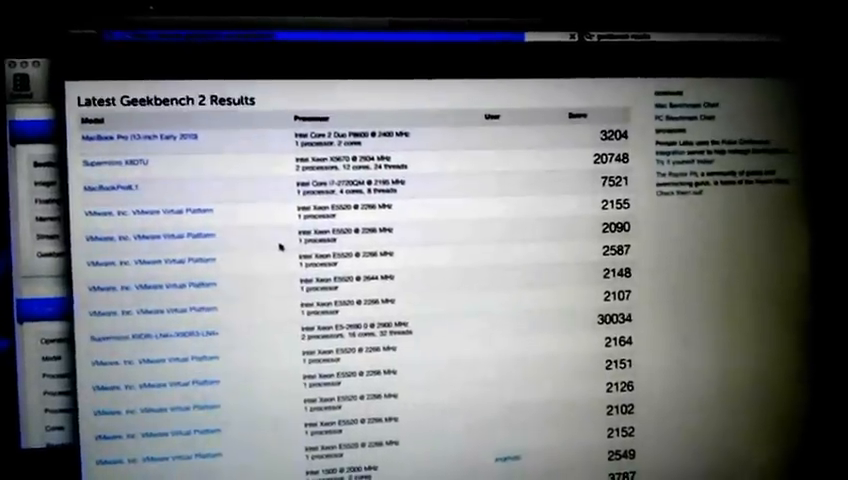
Scroll through the Latest Geekbench 2 Results table of models and scores
scroll(down, 3)
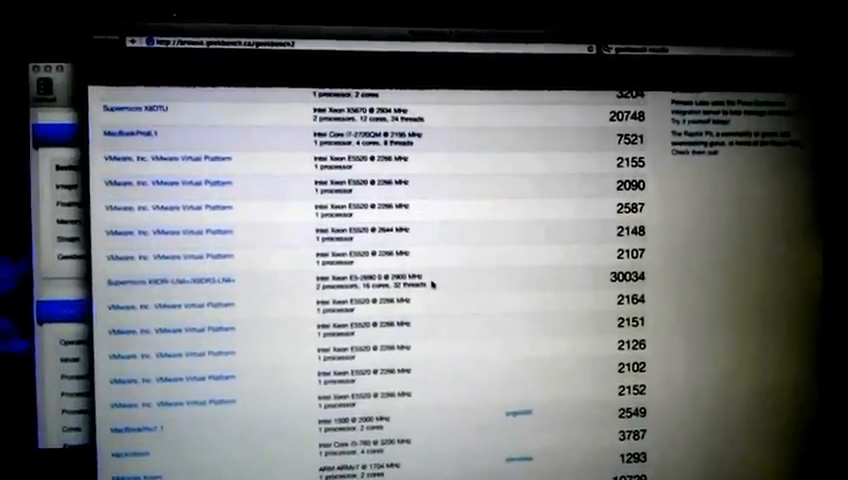
scroll(up, 3)
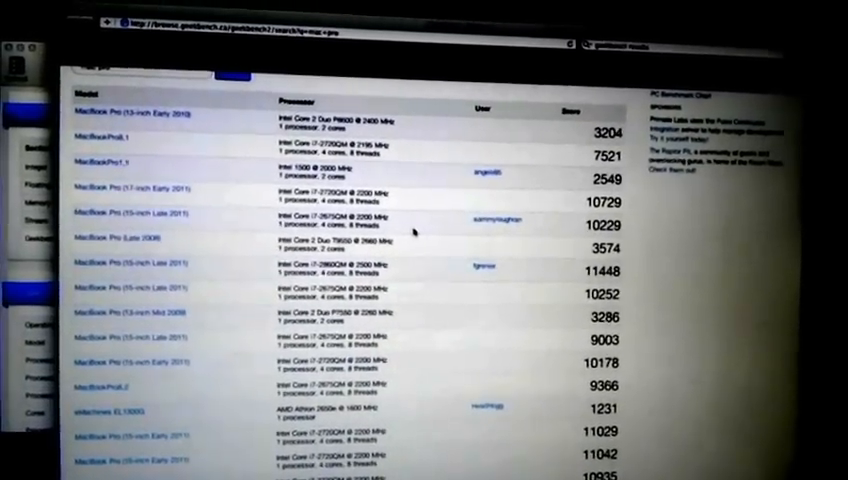
Scroll down through the 'mac pro' Geekbench 2 results and back up
scroll(down, 3)
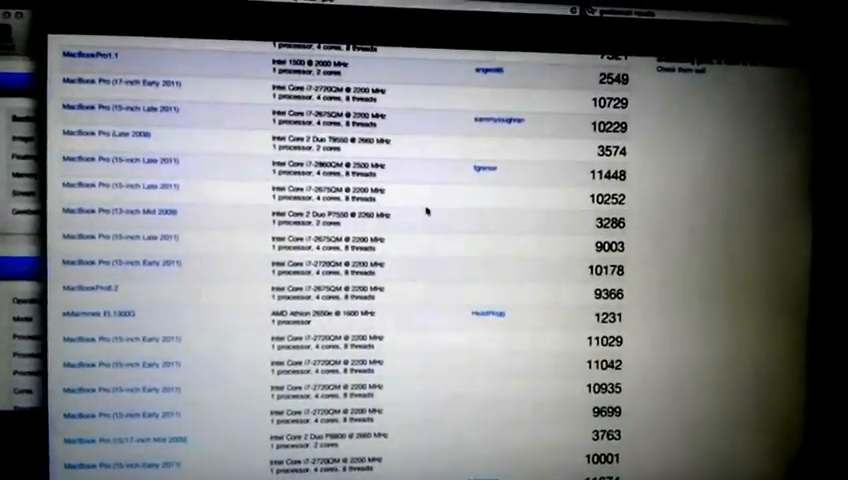
scroll(down, 3)
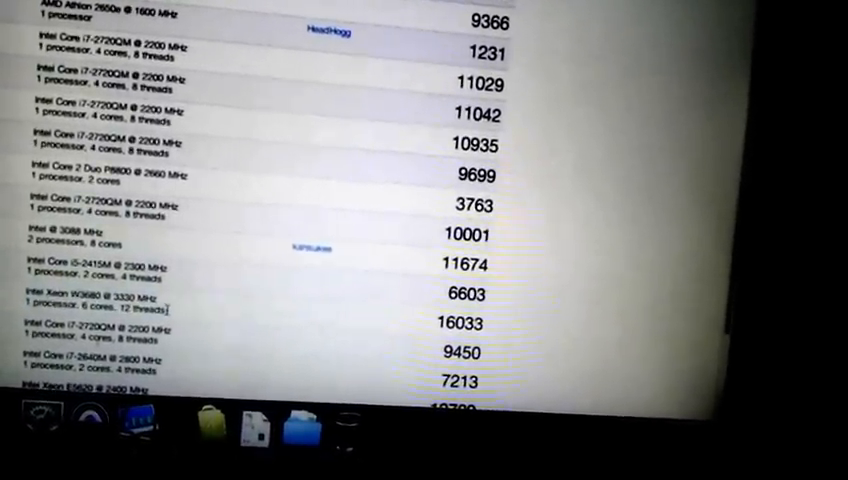
scroll(down, 3)
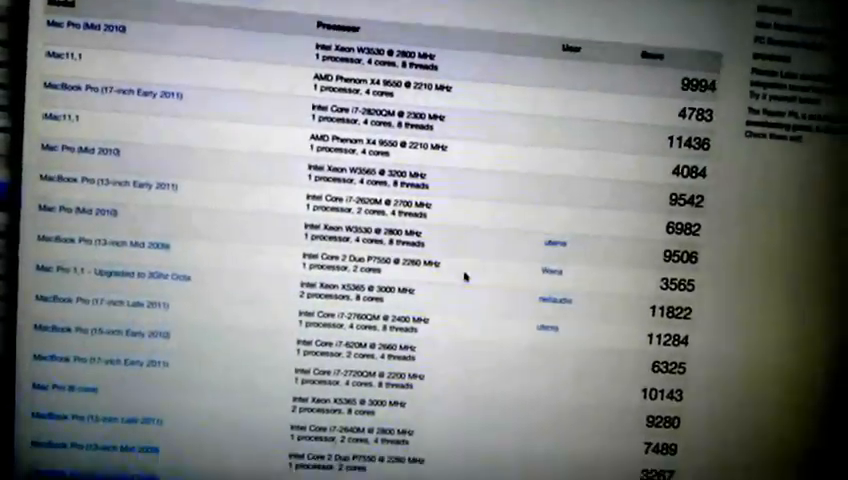
scroll(down, 3)
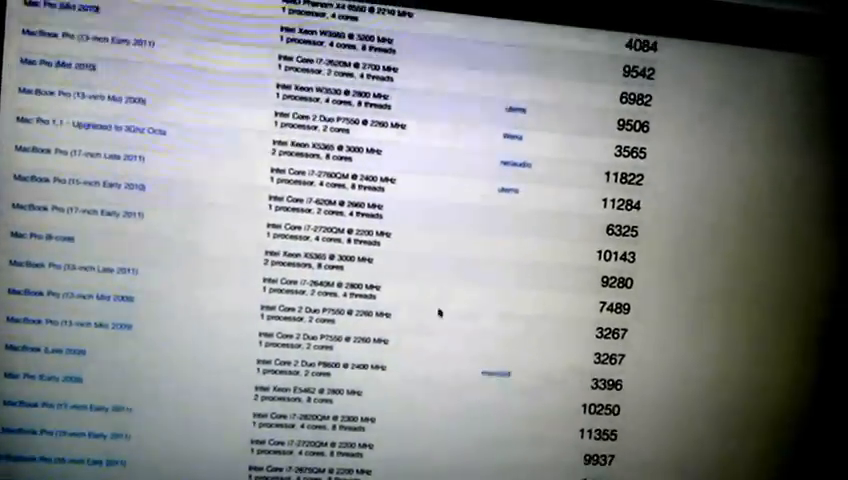
scroll(down, 3)
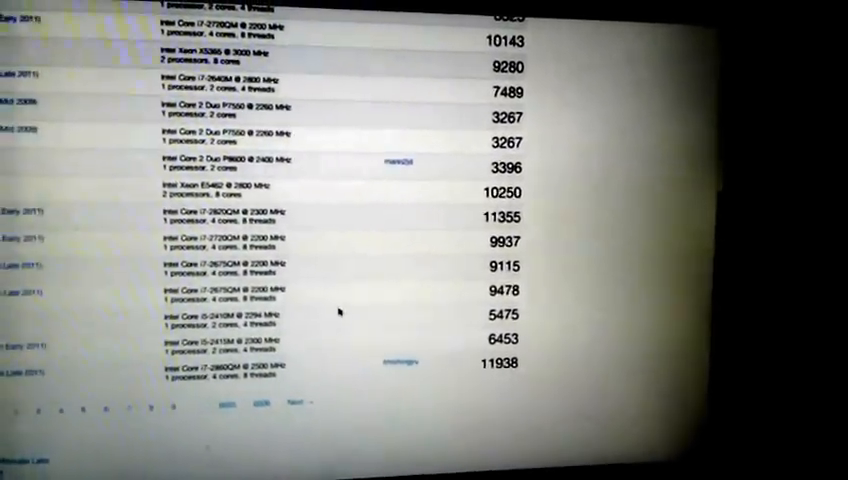
scroll(up, 3)
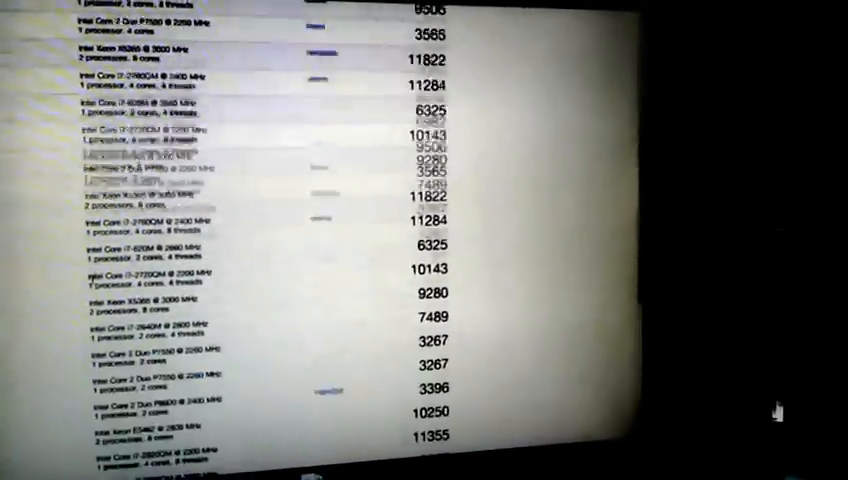
scroll(up, 3)
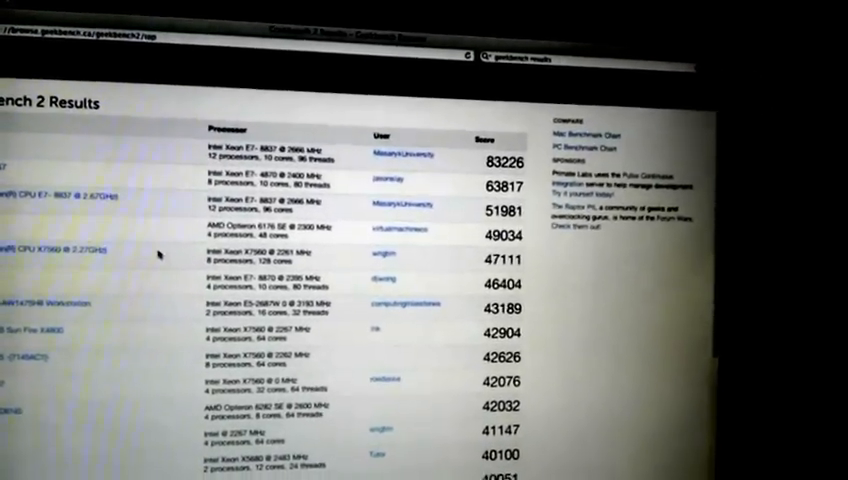
Scroll down the top Geekbench 2 chart to lower-ranked Xeon and Opteron systems
scroll(down, 3)
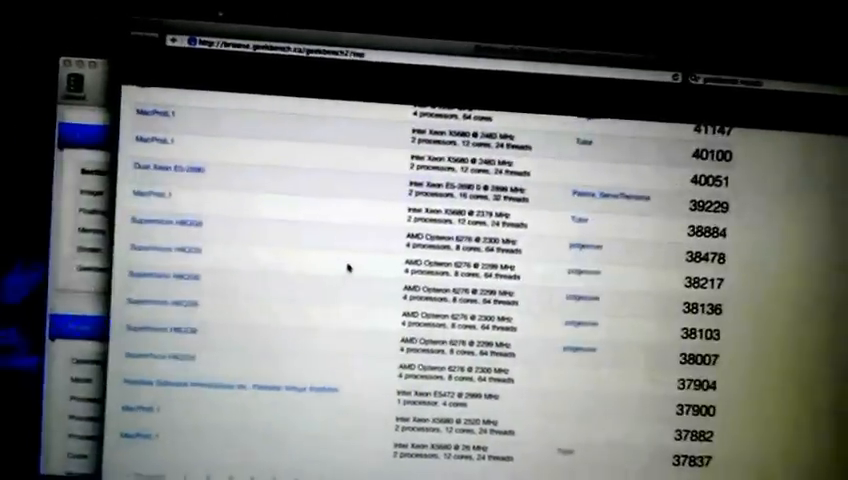